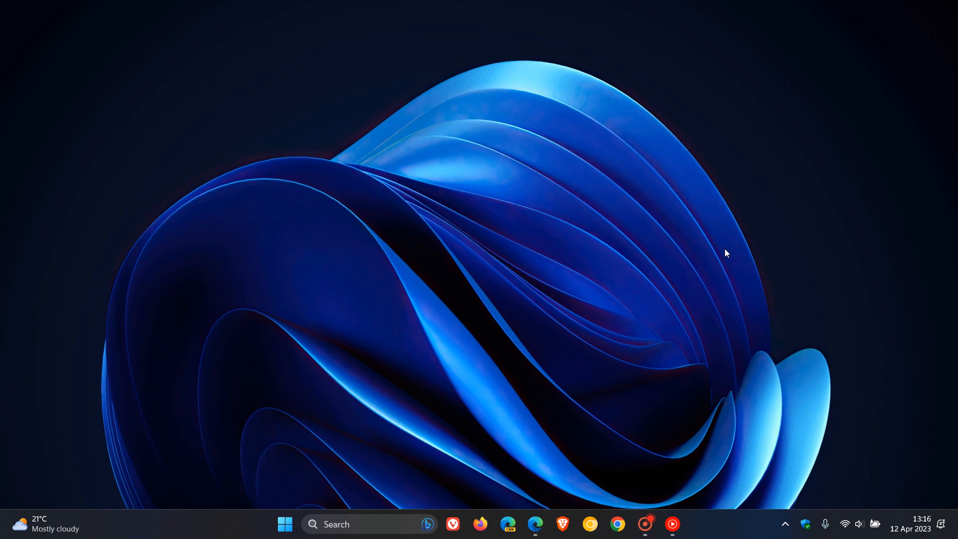
pyautogui.moveTo(573, 238)
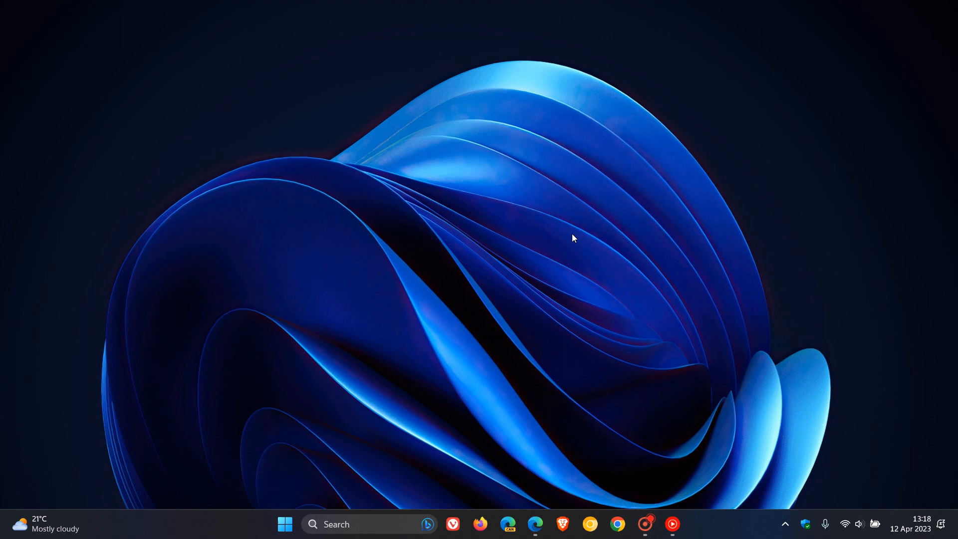
pyautogui.moveTo(533, 524)
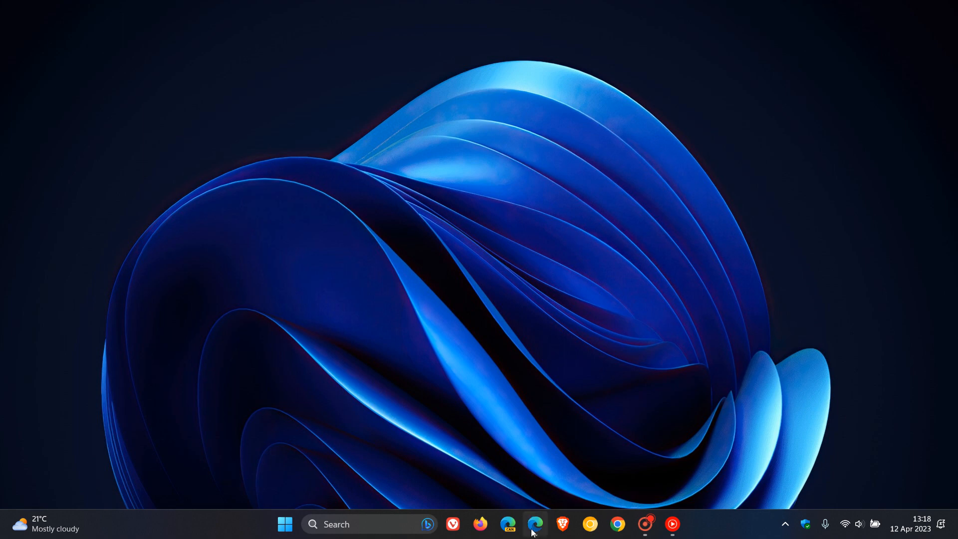
# Step: Launch Microsoft Edge from the taskbar onto the Windows Blogs WSA April 2023 post
pyautogui.click(535, 524)
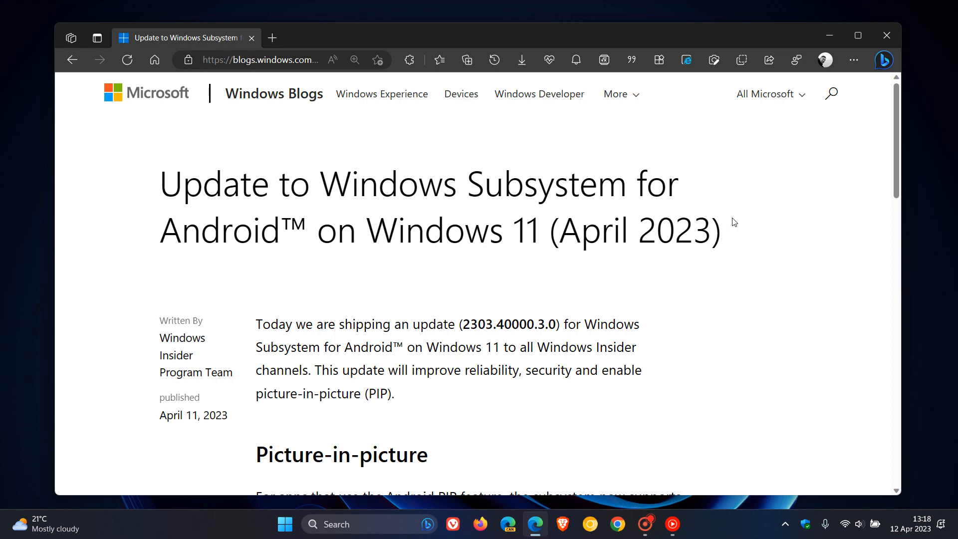
# Step: Scroll down to the What's New list, from picture-in-picture support to Android 13 security updates
pyautogui.scroll(-3)
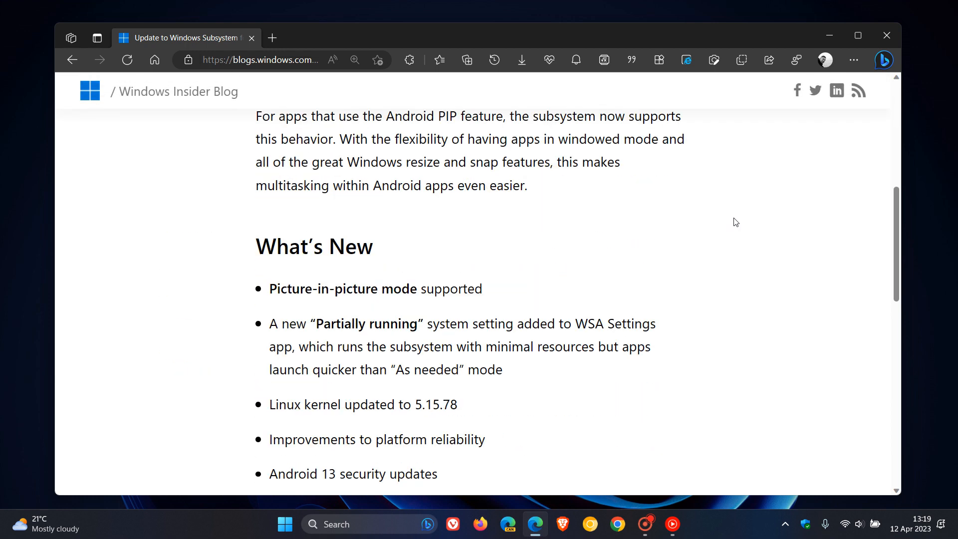
pyautogui.scroll(-3)
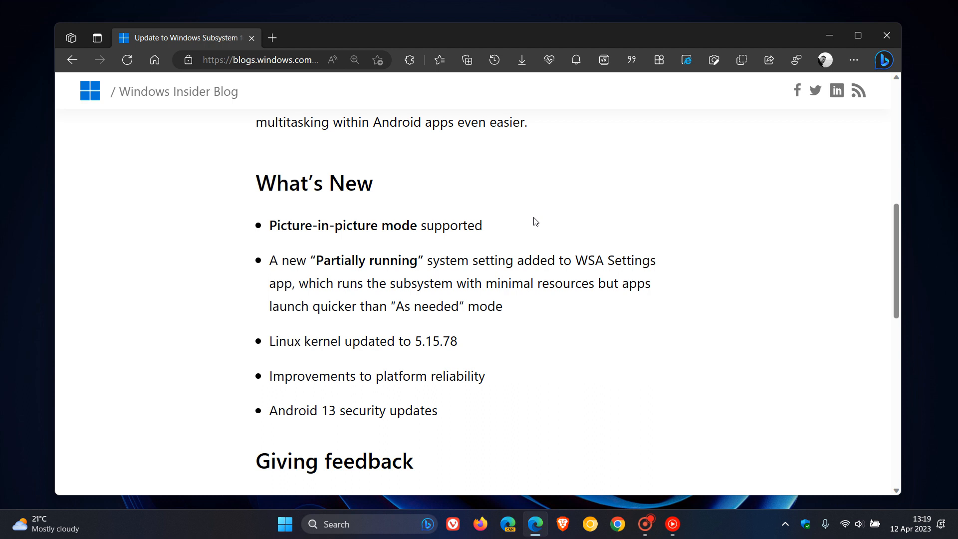
pyautogui.moveTo(726, 266)
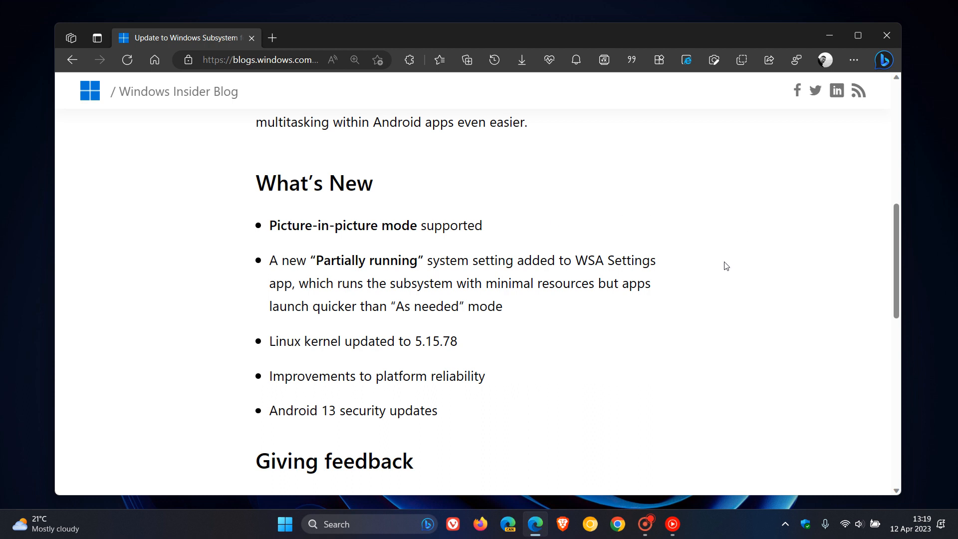
pyautogui.moveTo(683, 281)
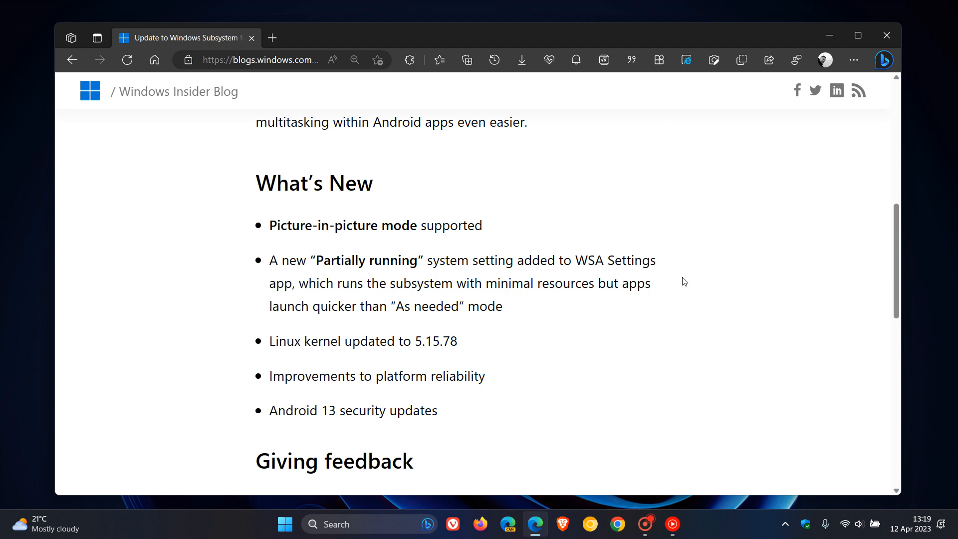
pyautogui.moveTo(681, 289)
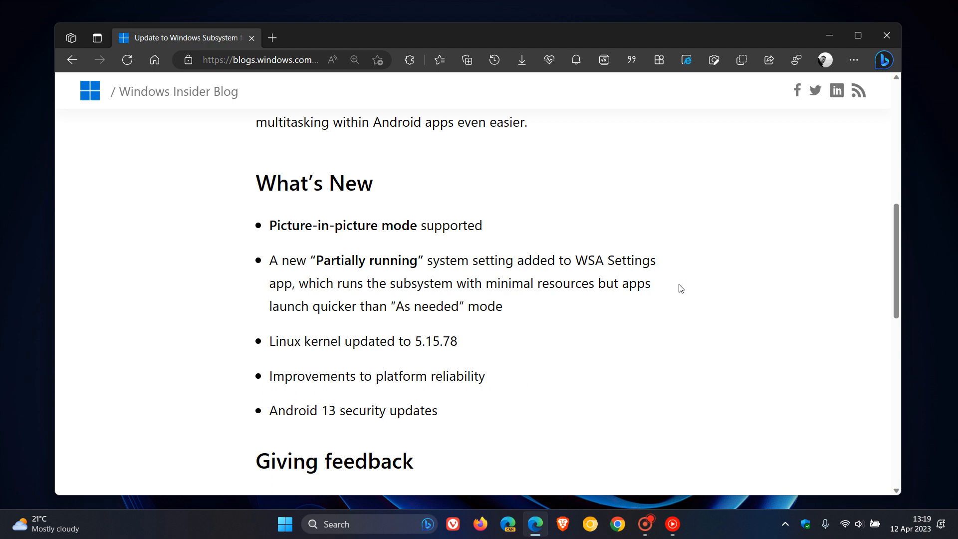
pyautogui.moveTo(663, 292)
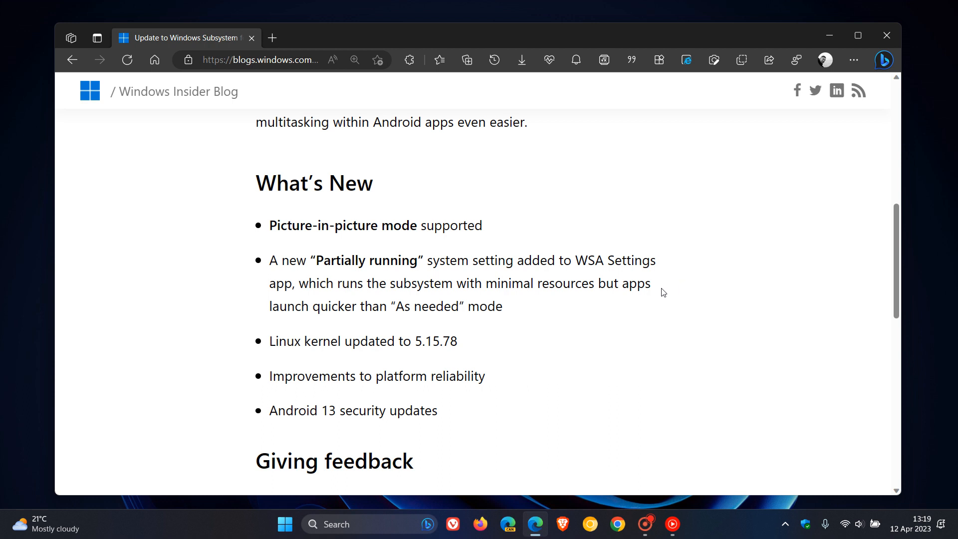
pyautogui.moveTo(670, 266)
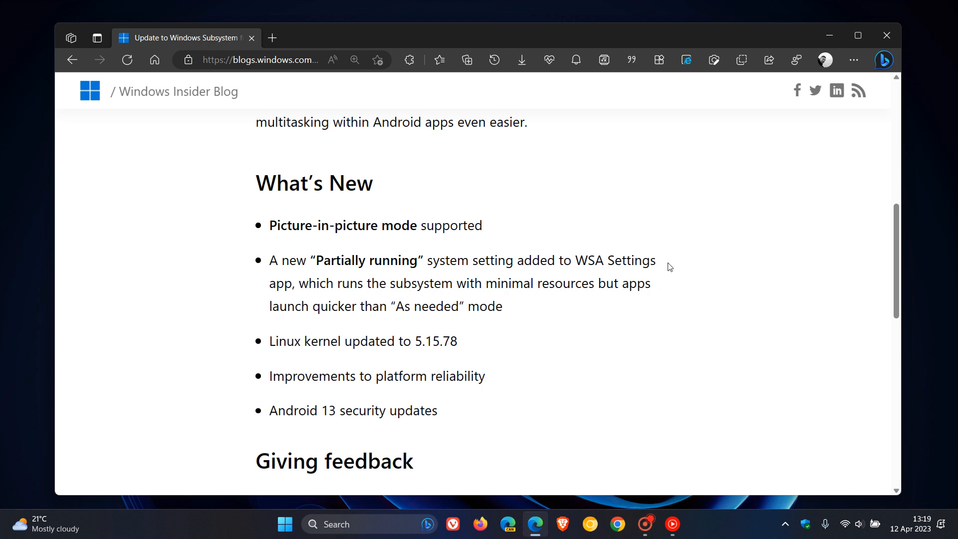
pyautogui.moveTo(497, 346)
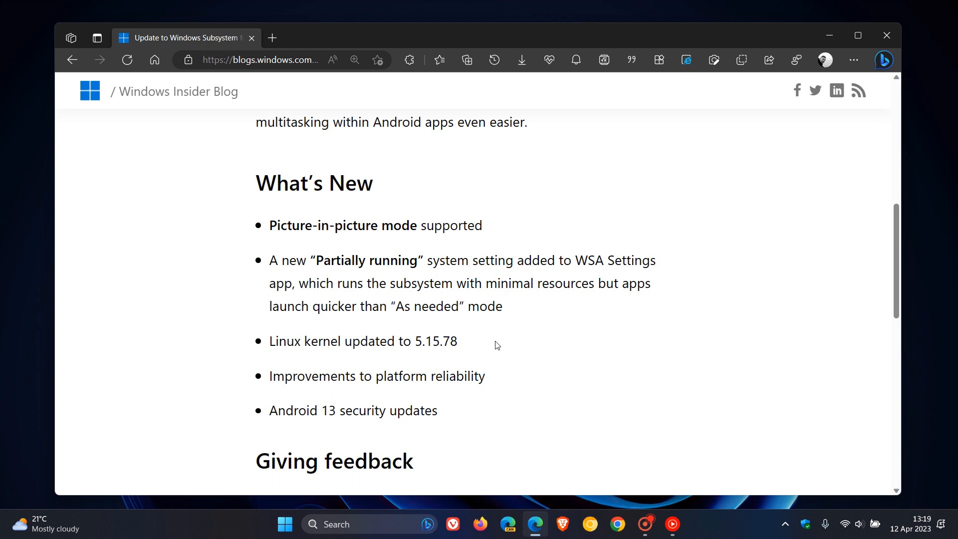
pyautogui.moveTo(531, 386)
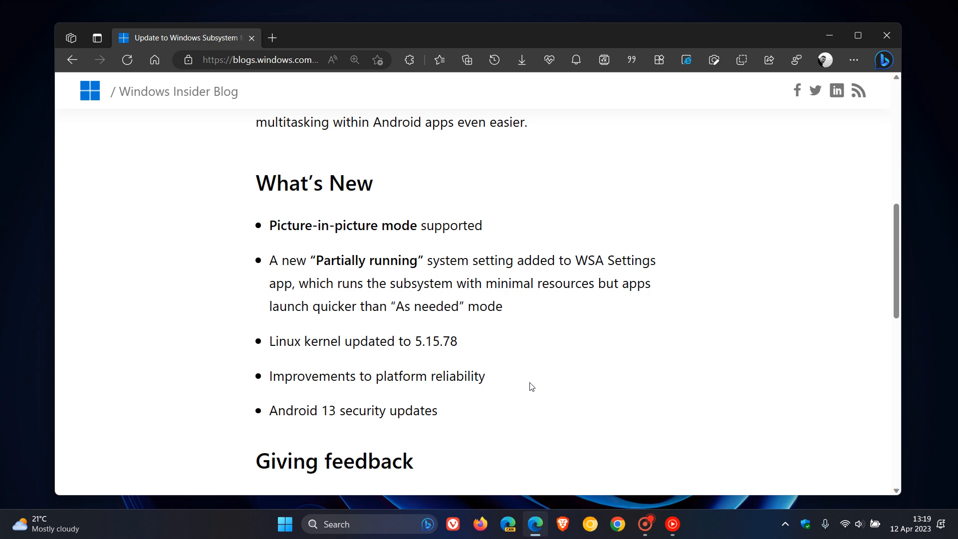
pyautogui.moveTo(524, 386)
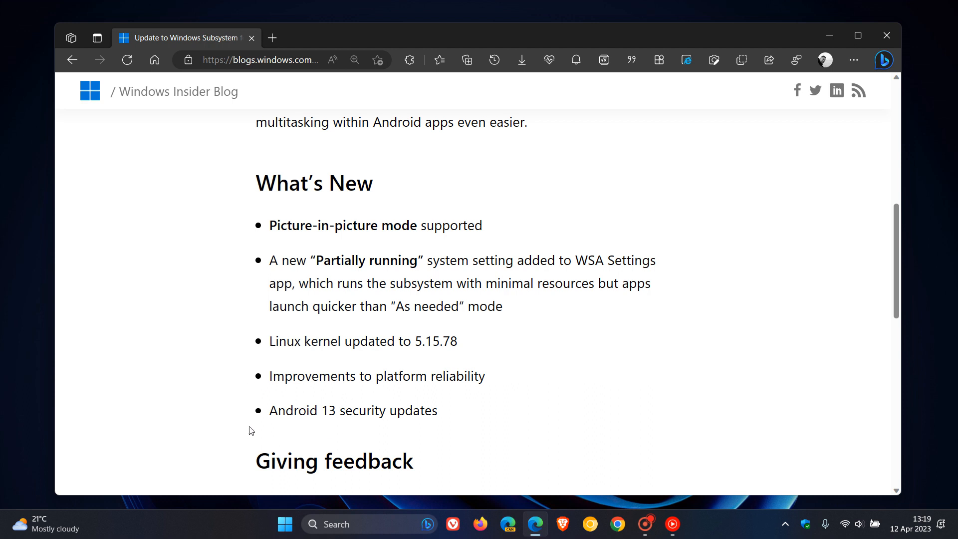
pyautogui.moveTo(557, 410)
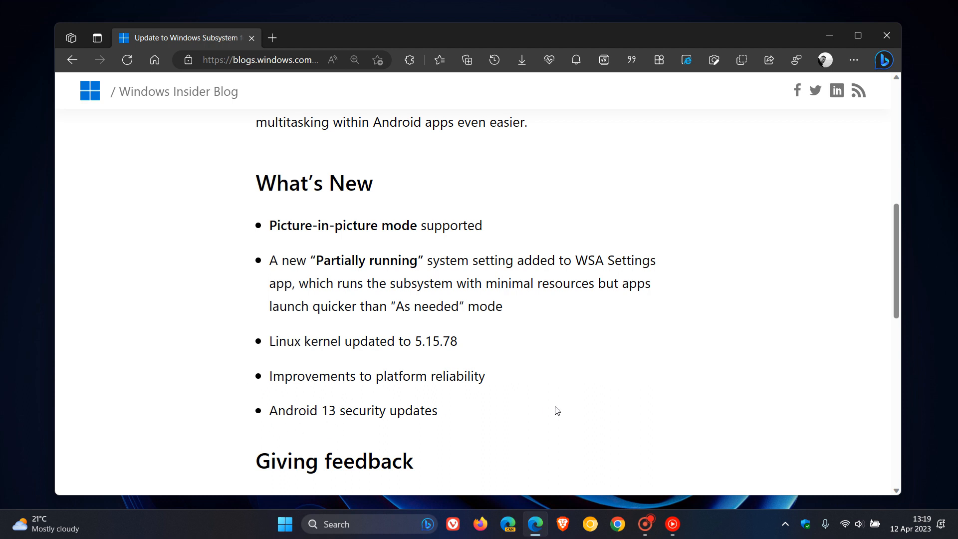
pyautogui.moveTo(486, 417)
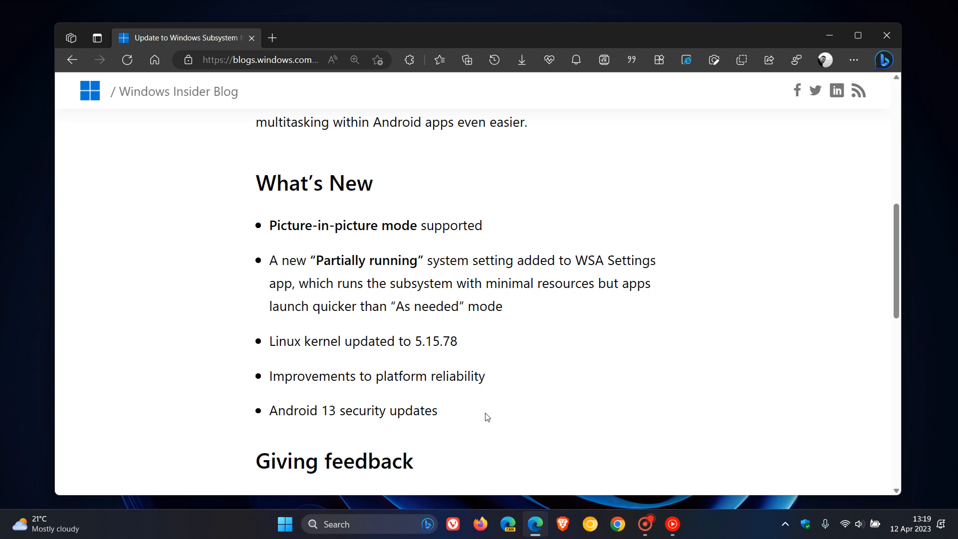
pyautogui.moveTo(490, 415)
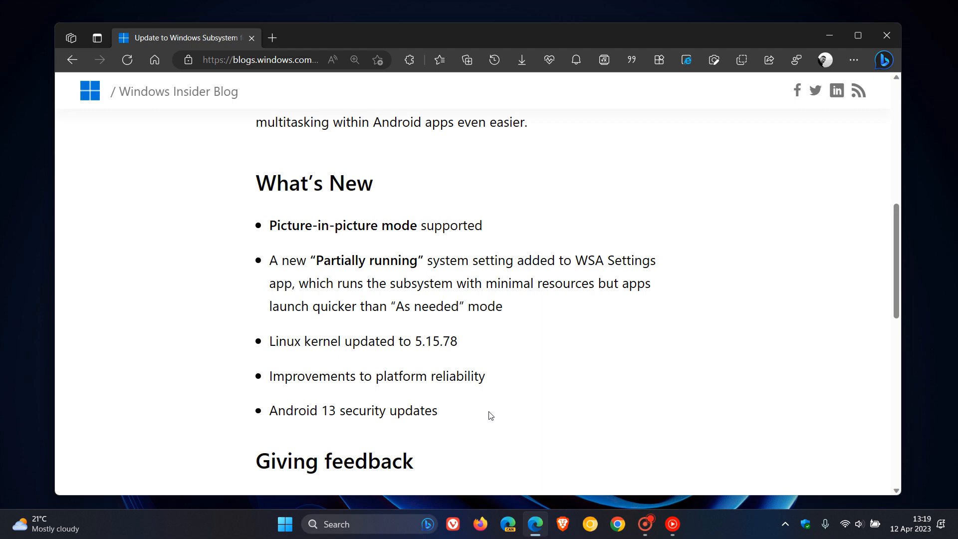
pyautogui.moveTo(551, 386)
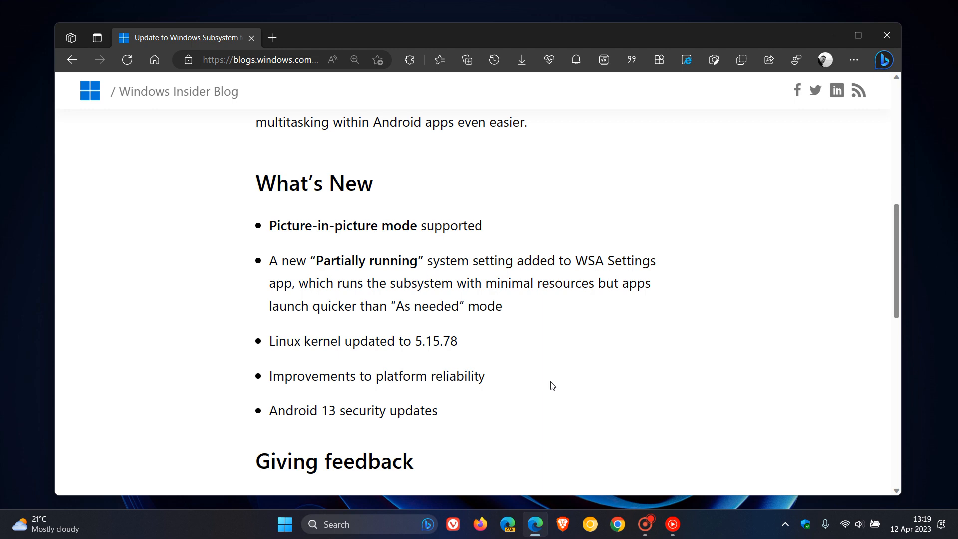
# Step: Scroll back up and highlight the version number 2303.40000.3.0 in the opening paragraph
pyautogui.scroll(3)
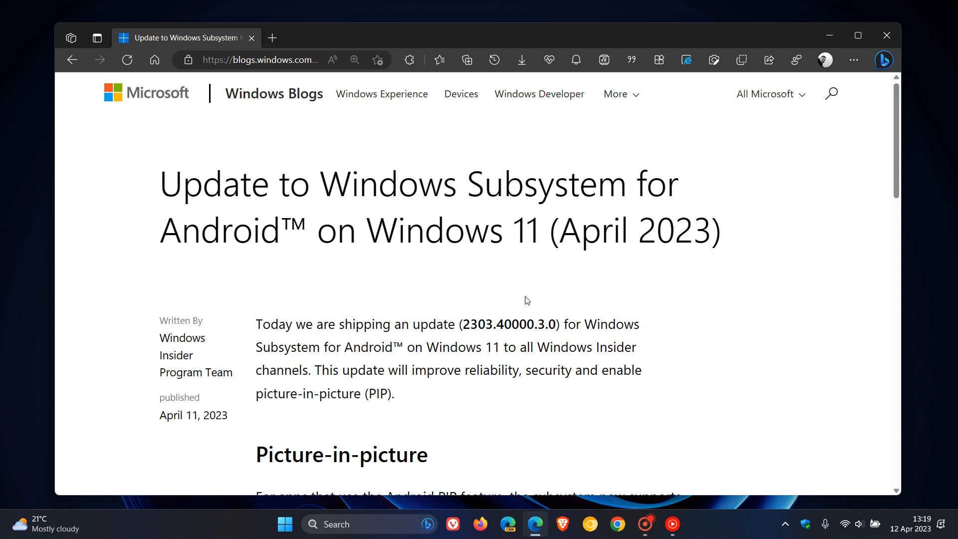
pyautogui.doubleClick(472, 323)
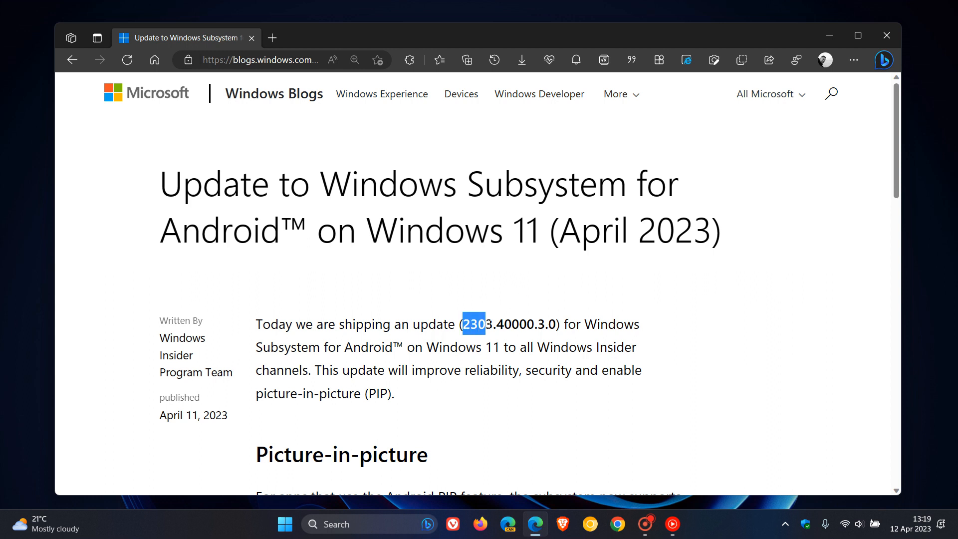
pyautogui.moveTo(477, 324); pyautogui.dragTo(530, 324)
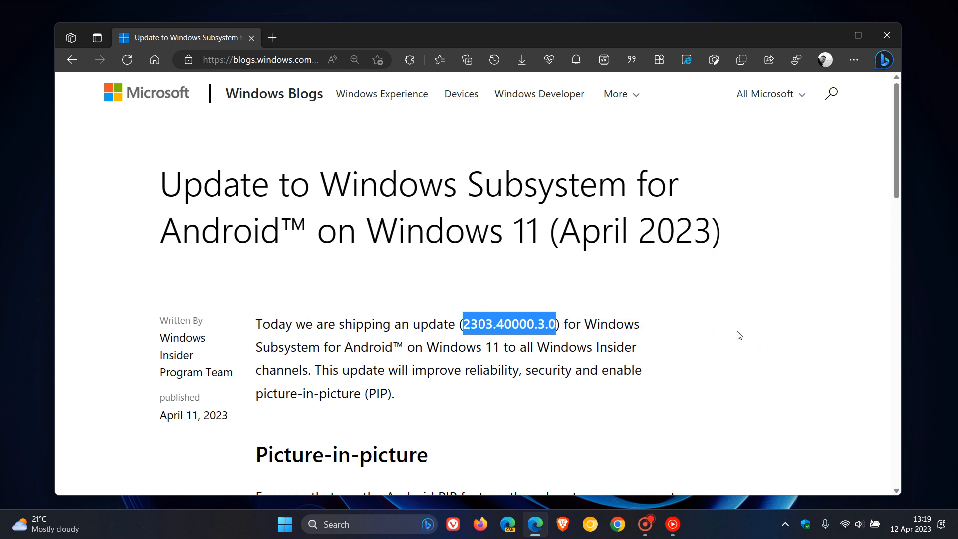
pyautogui.click(718, 385)
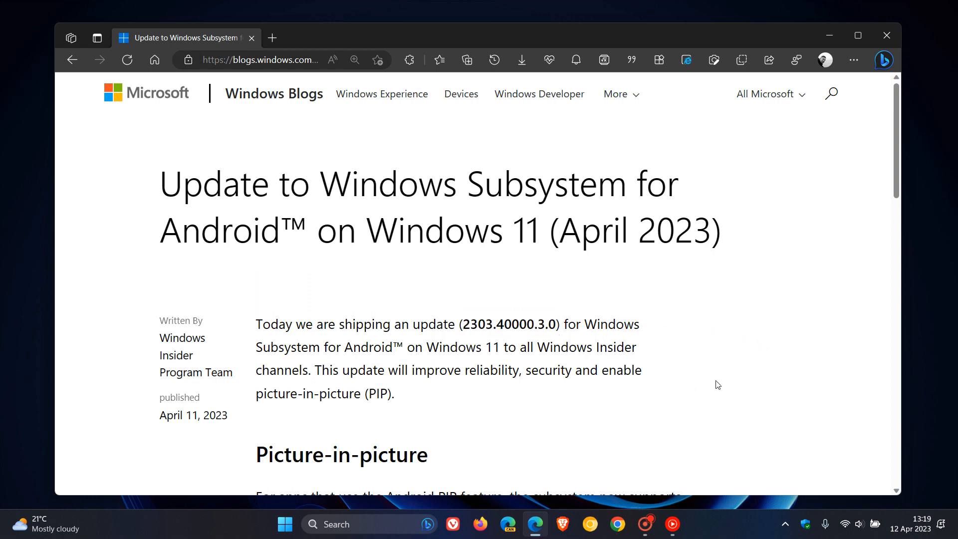
pyautogui.moveTo(721, 369)
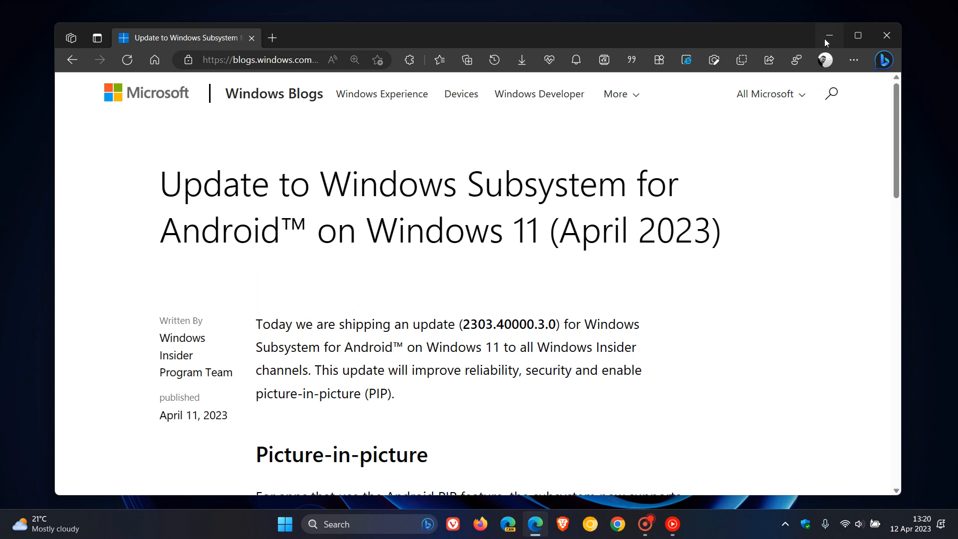
# Step: Minimize Edge so only the Windows 11 desktop remains
pyautogui.click(828, 36)
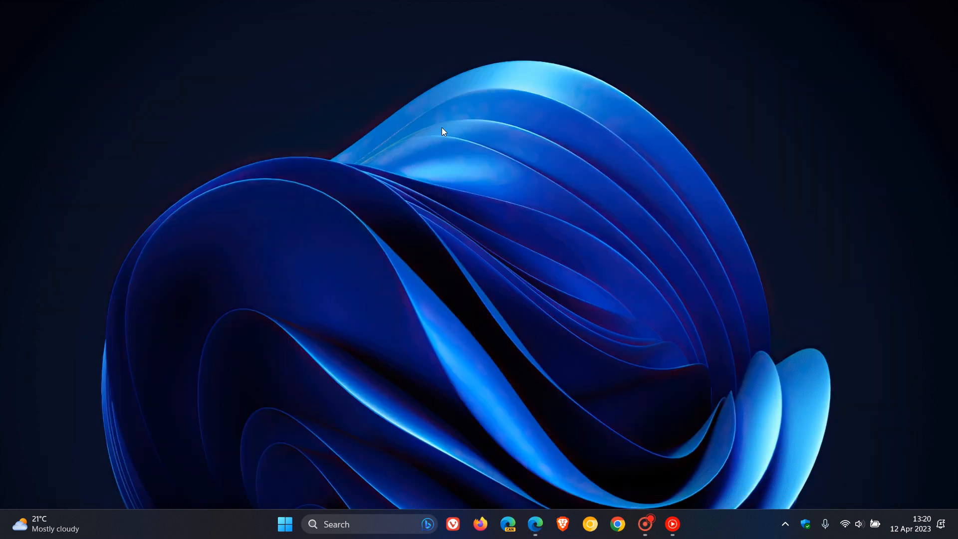
pyautogui.moveTo(513, 219)
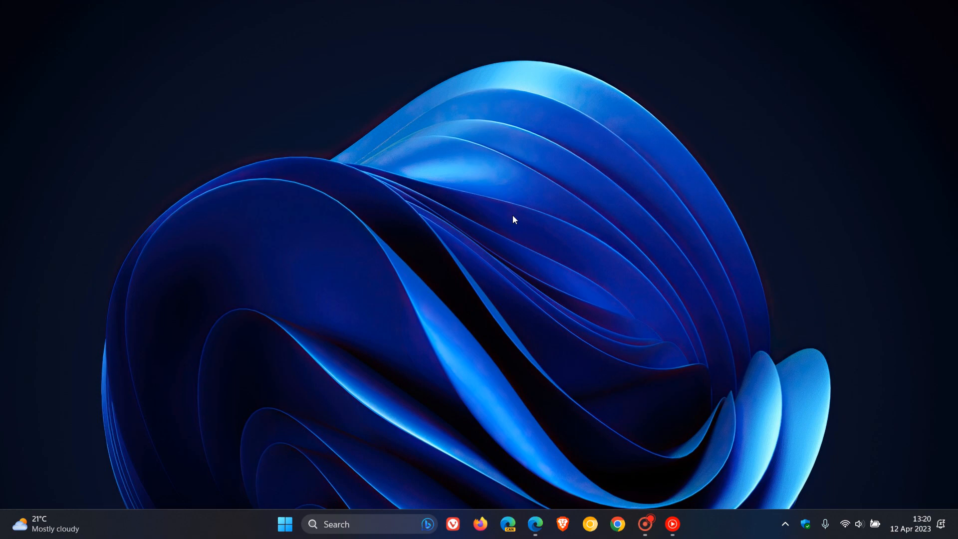